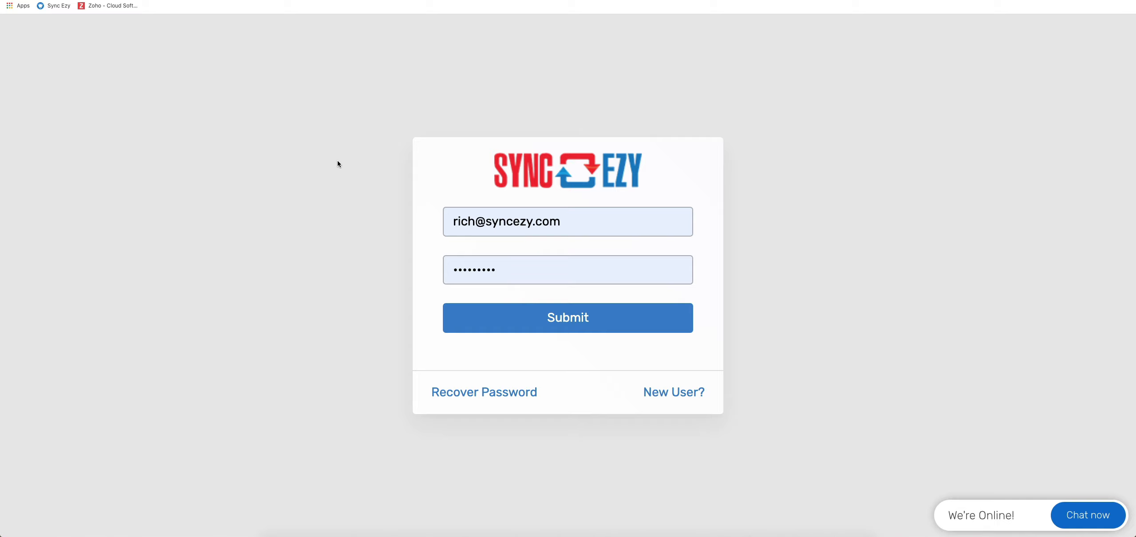
pyautogui.moveTo(683, 397)
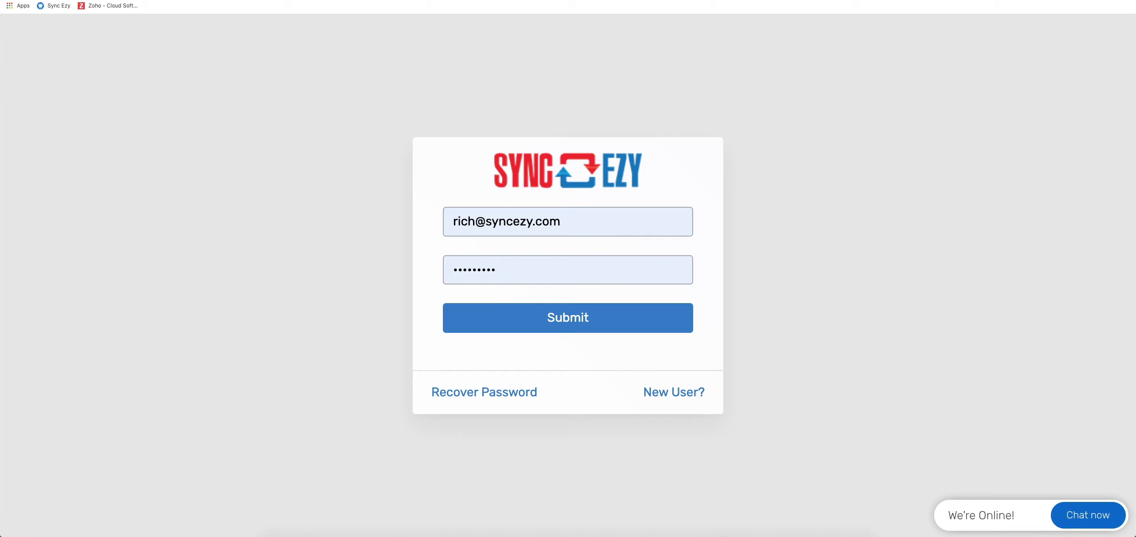
# Log in and scroll the simPRO search results down to the simPRO → SharePoint card.
pyautogui.click(568, 318)
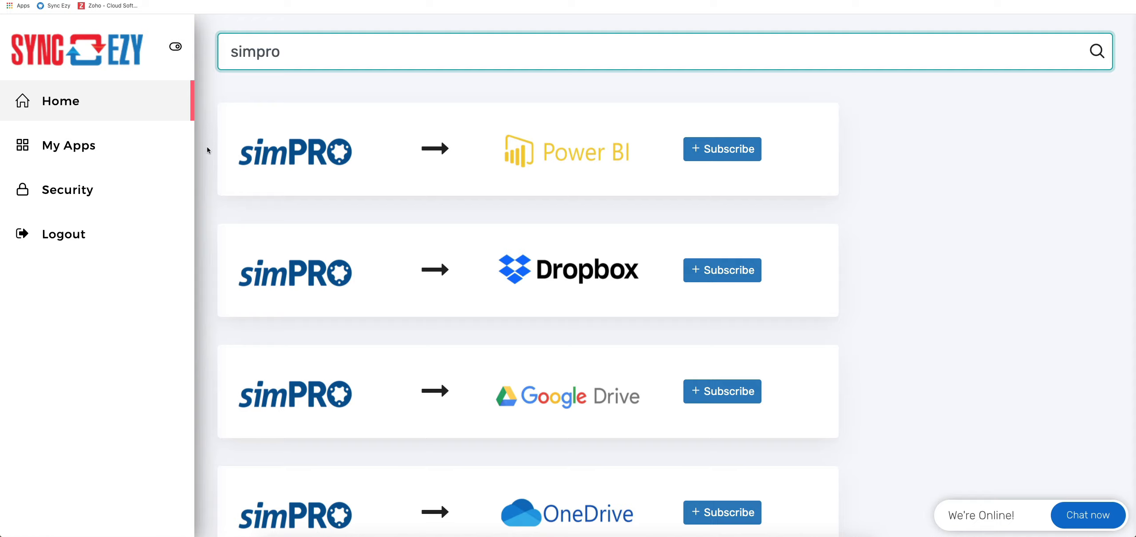
pyautogui.moveTo(231, 210)
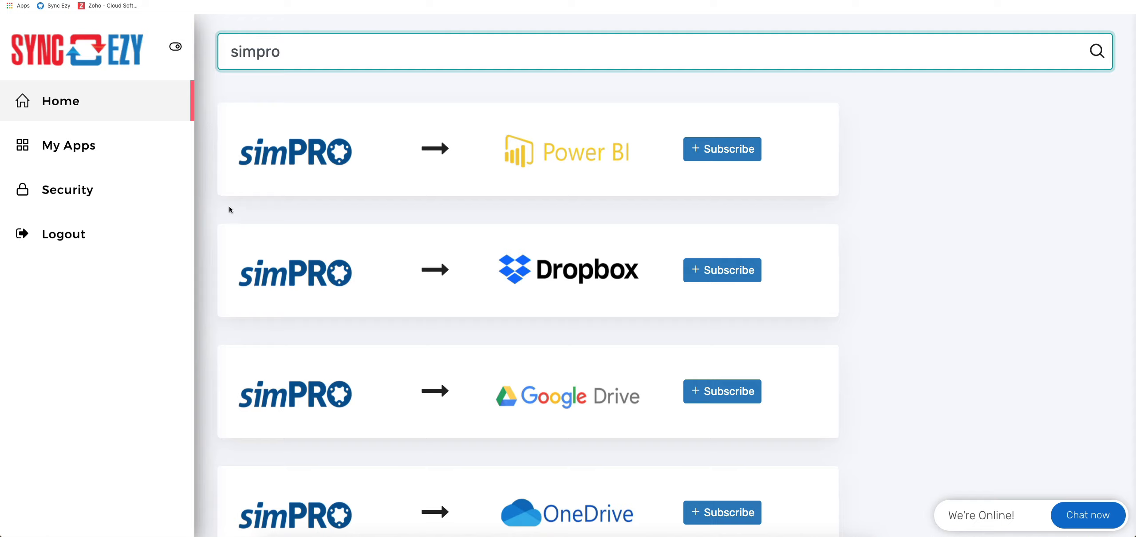
pyautogui.scroll(-3)
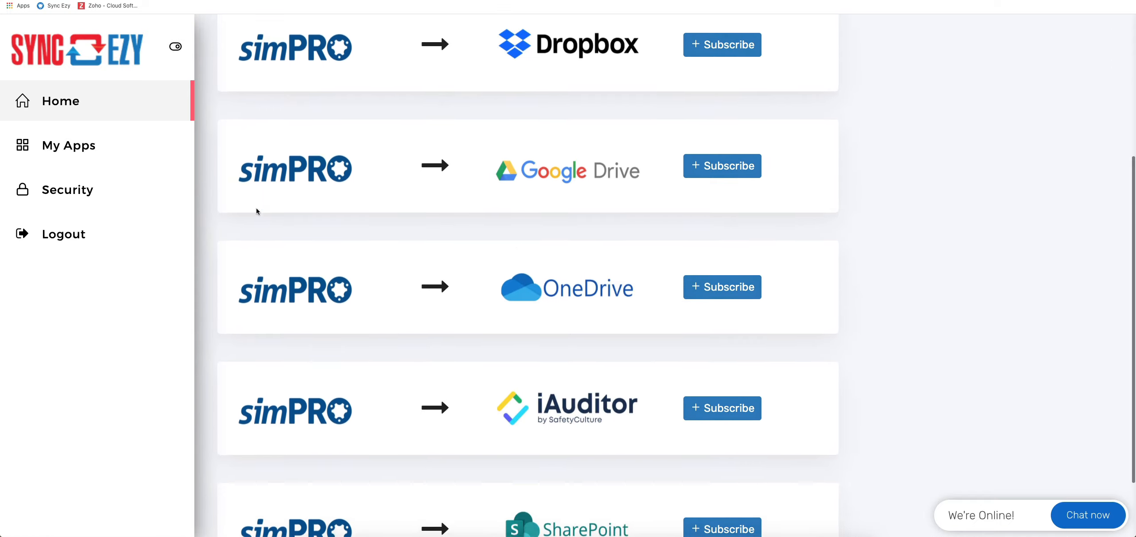
pyautogui.scroll(-3)
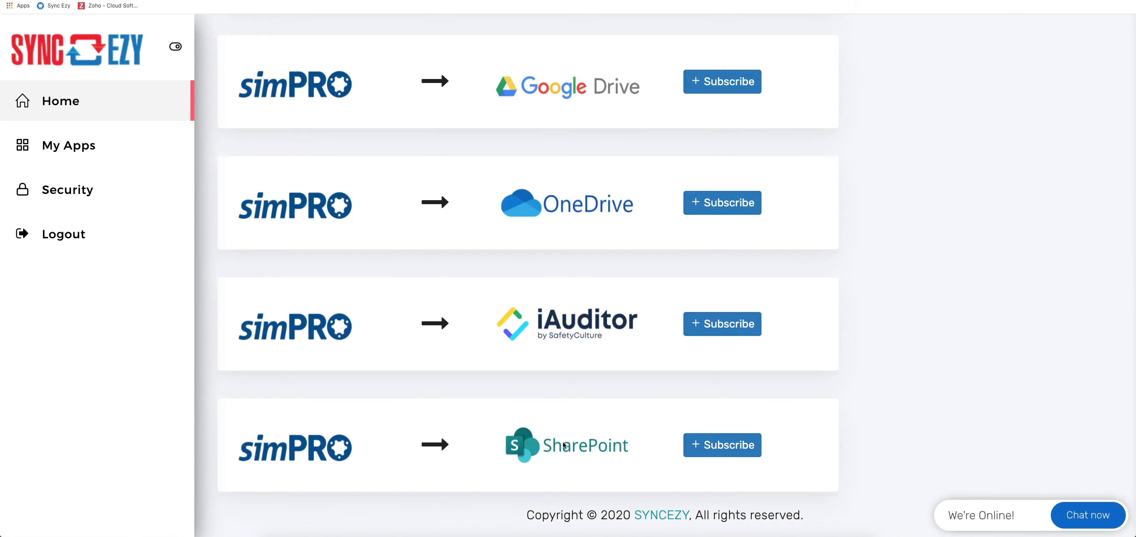
pyautogui.moveTo(431, 449)
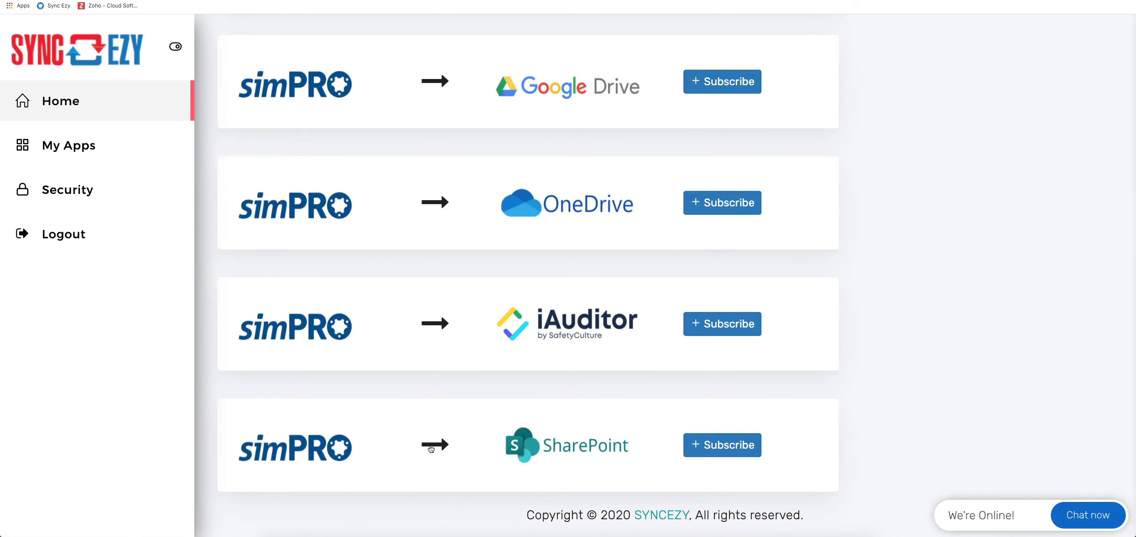
pyautogui.moveTo(712, 451)
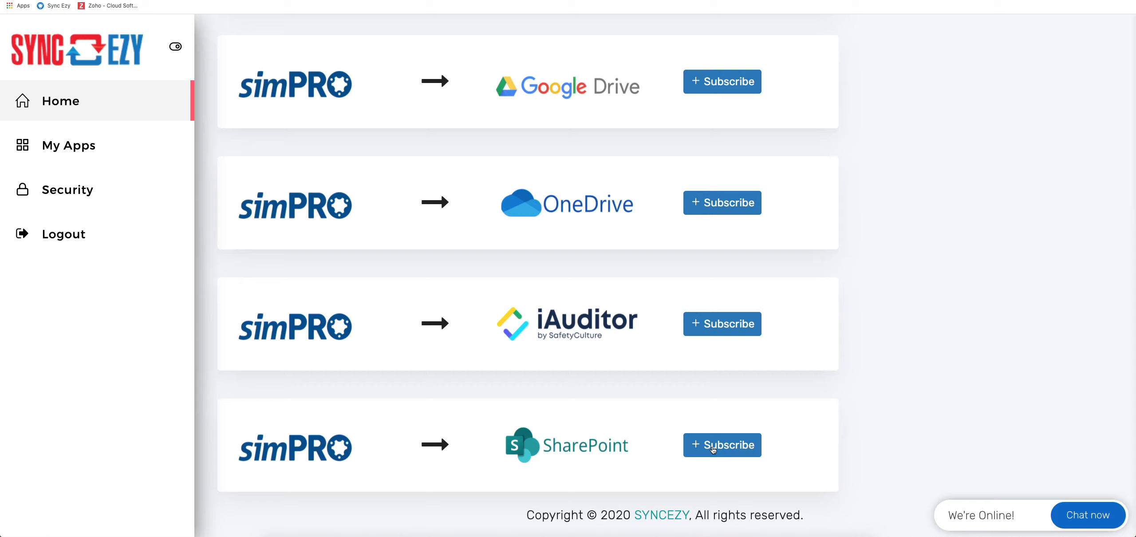
pyautogui.moveTo(717, 449)
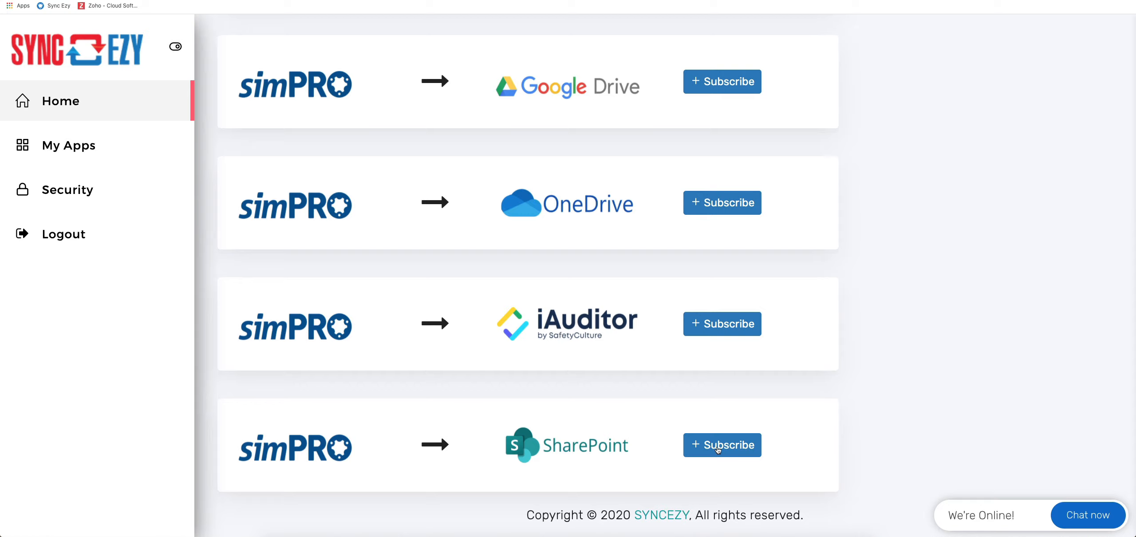
pyautogui.moveTo(579, 2)
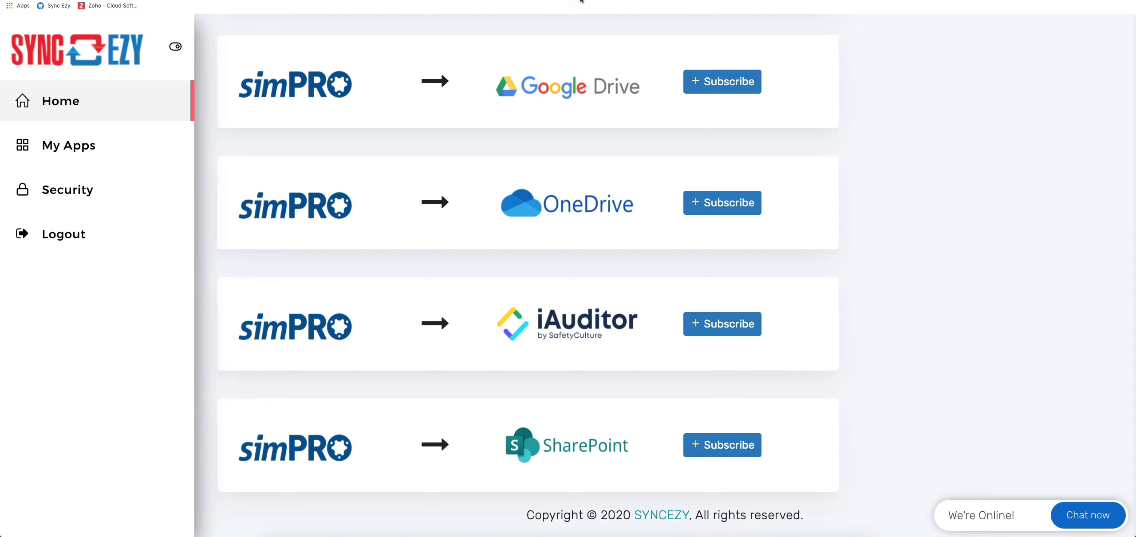
# Subscribe to the simPRO → SharePoint plan, reaching the payment success page.
pyautogui.click(722, 445)
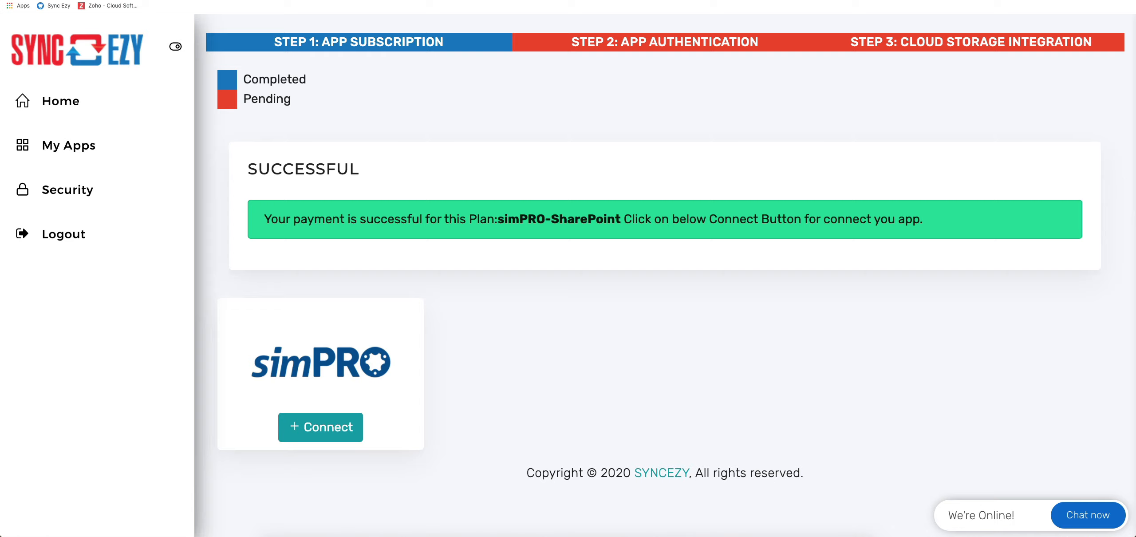
pyautogui.moveTo(465, 311)
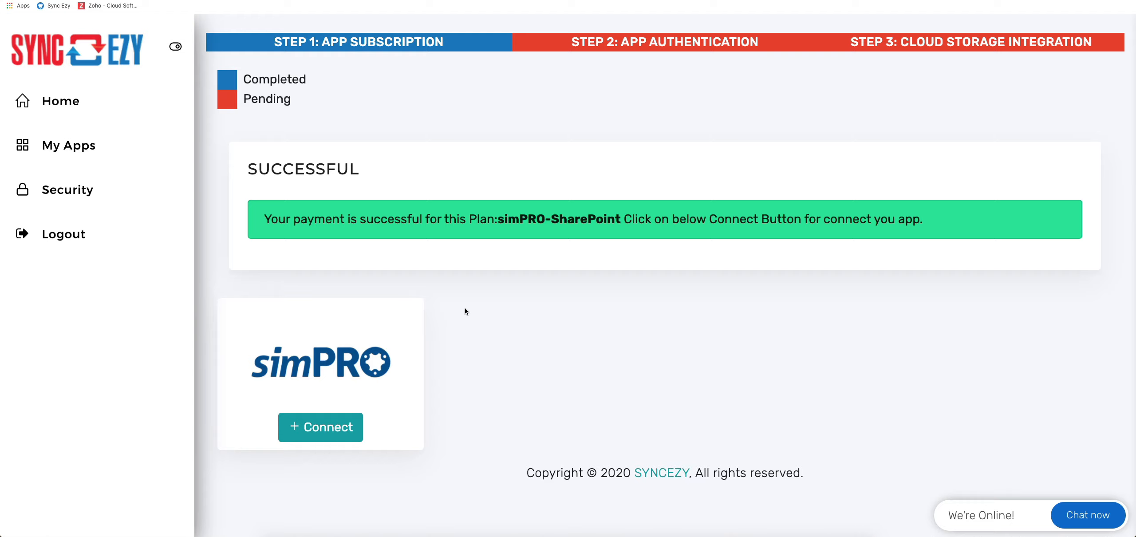
pyautogui.moveTo(320, 430)
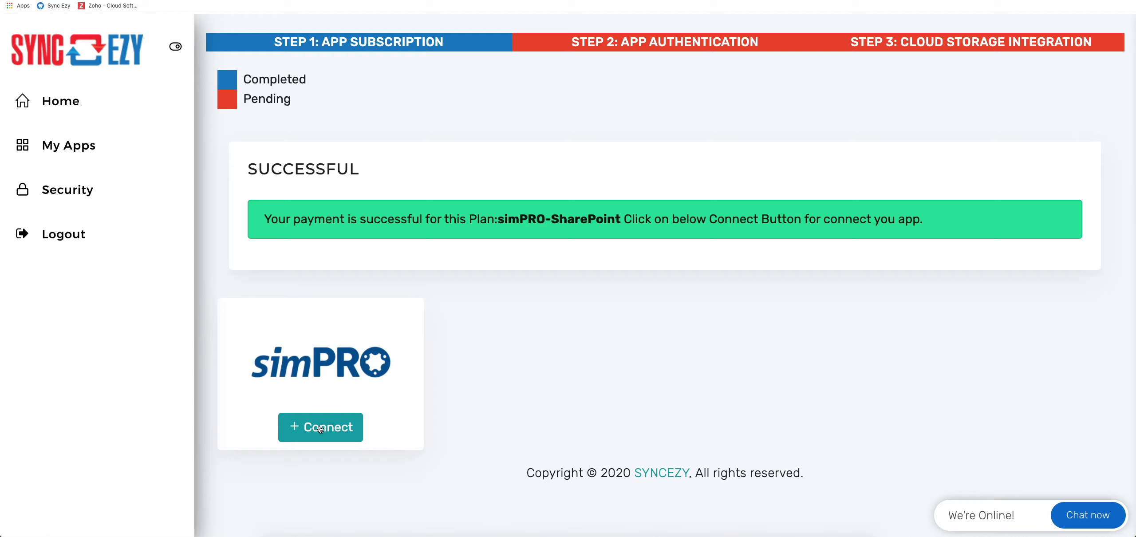
pyautogui.click(320, 427)
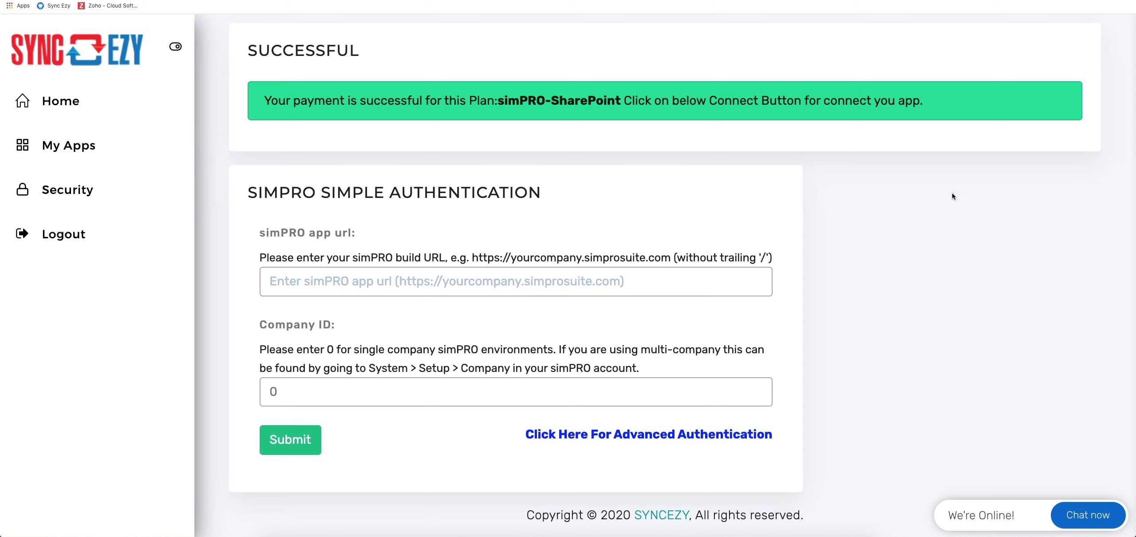
pyautogui.write('https://syncezy.simprosuite.com/')
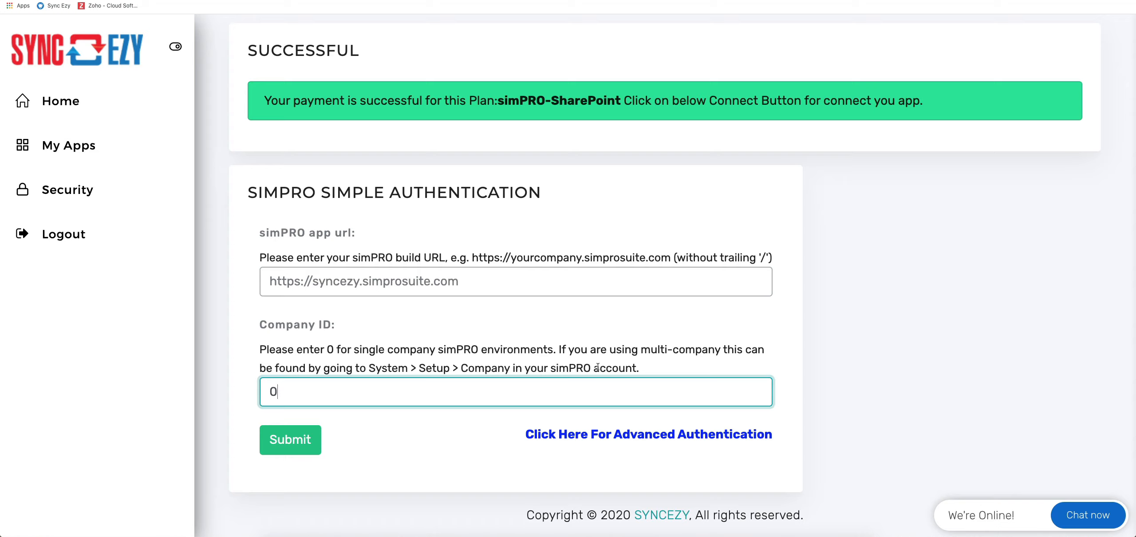
pyautogui.moveTo(559, 349); pyautogui.dragTo(637, 368)
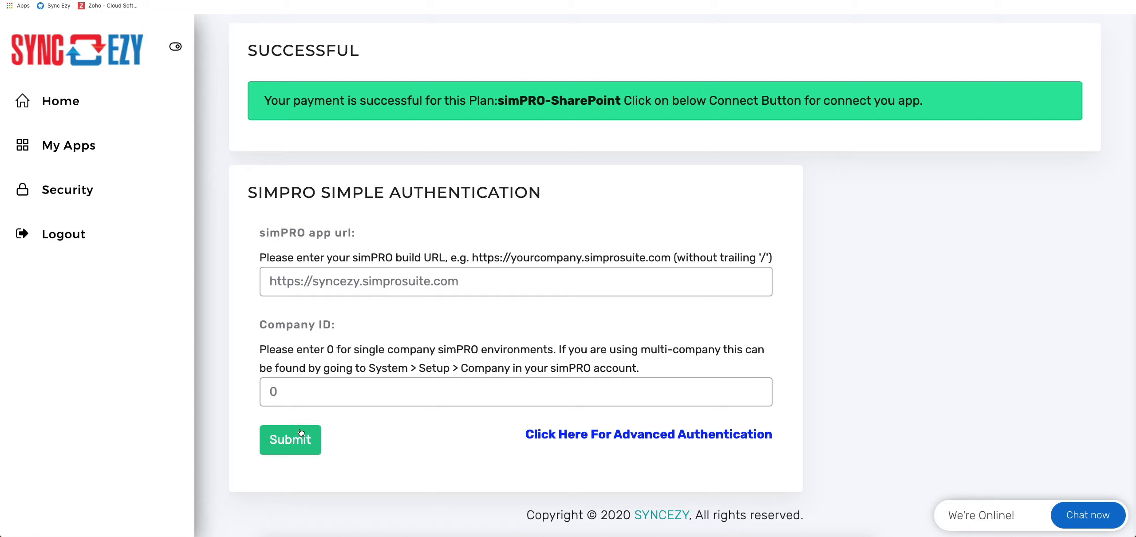
pyautogui.click(290, 440)
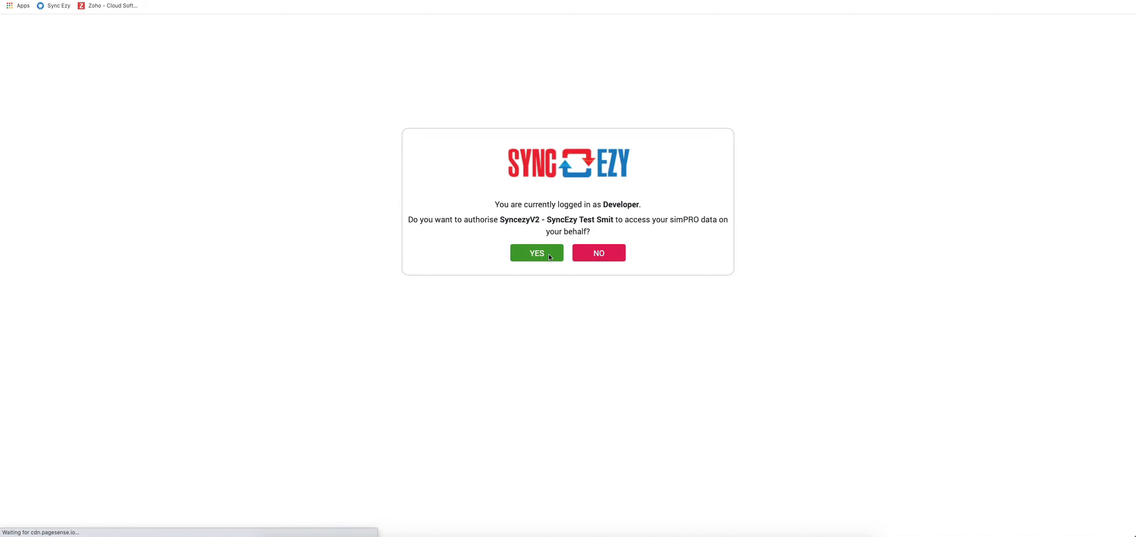
pyautogui.click(536, 253)
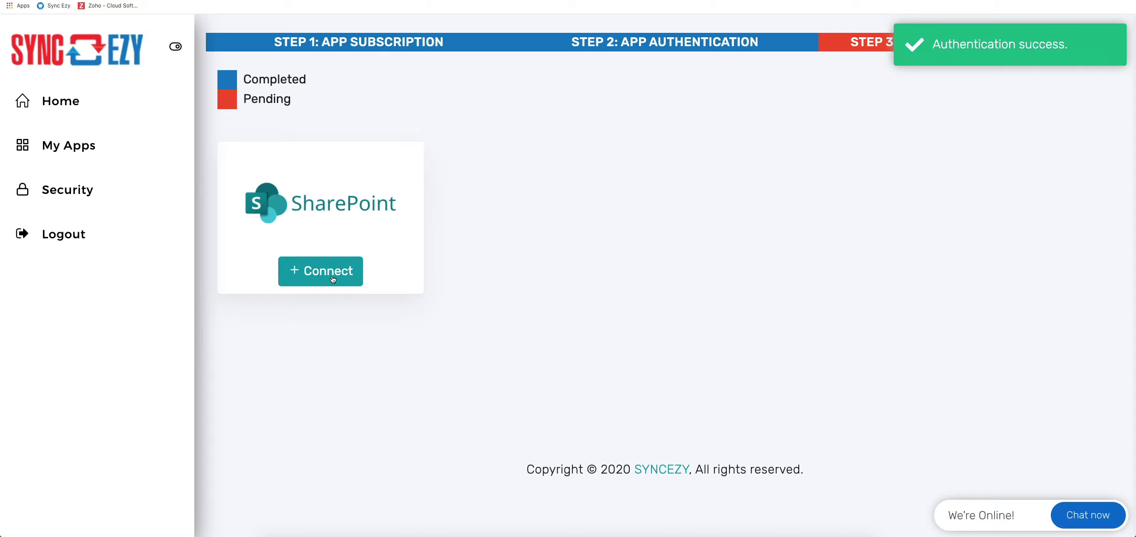
# Connect SharePoint storage using the syncez.sharepoint.com site so both ends show green.
pyautogui.click(320, 271)
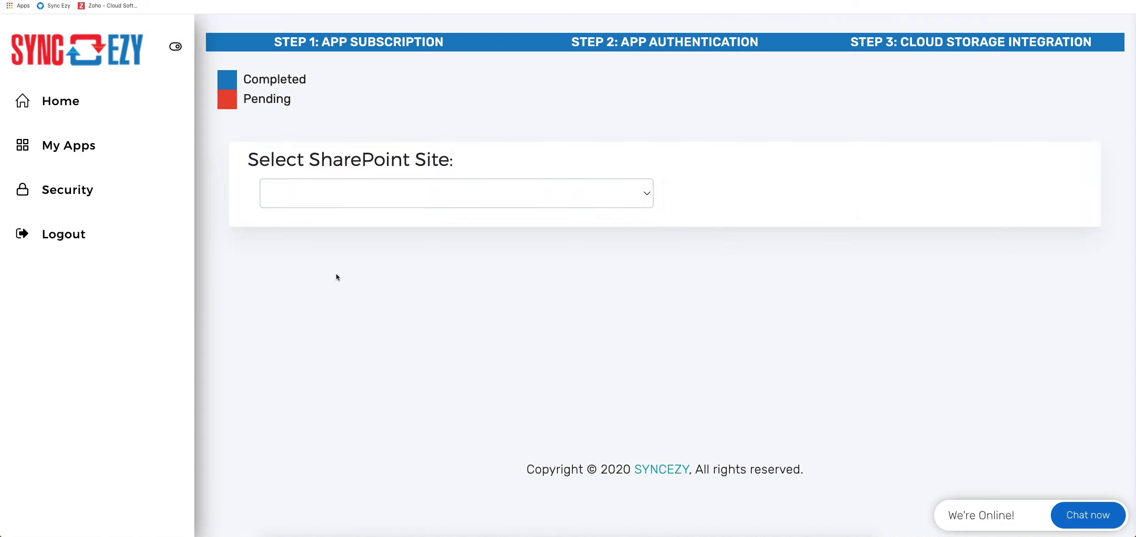
pyautogui.click(456, 192)
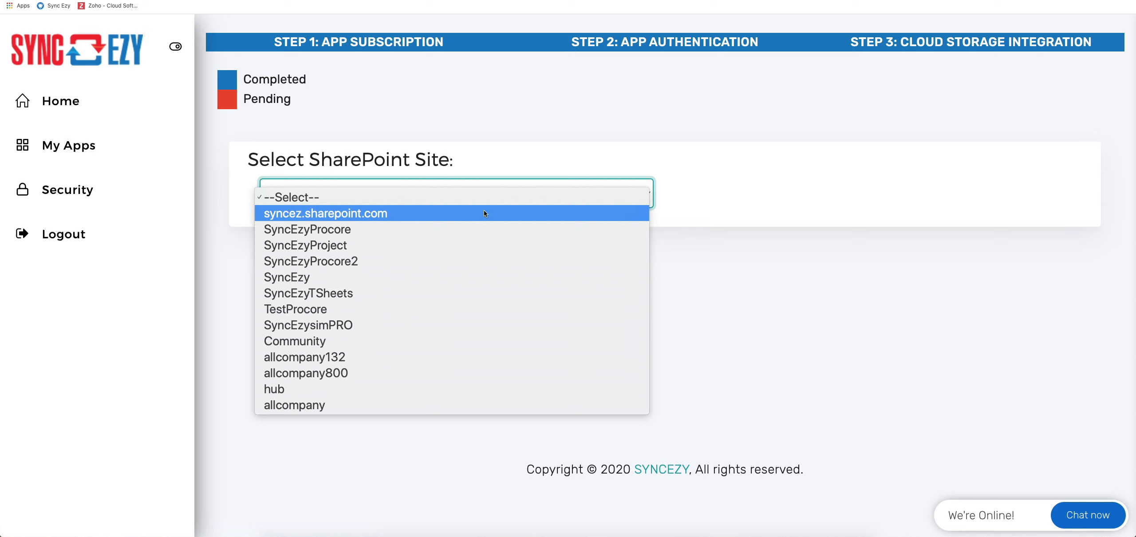
pyautogui.click(324, 213)
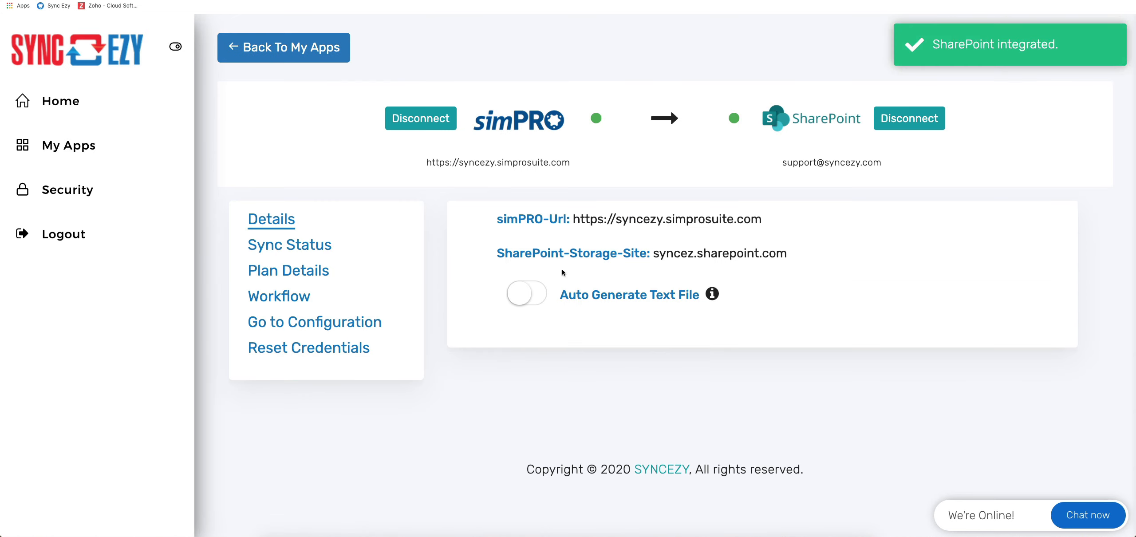
pyautogui.moveTo(914, 169)
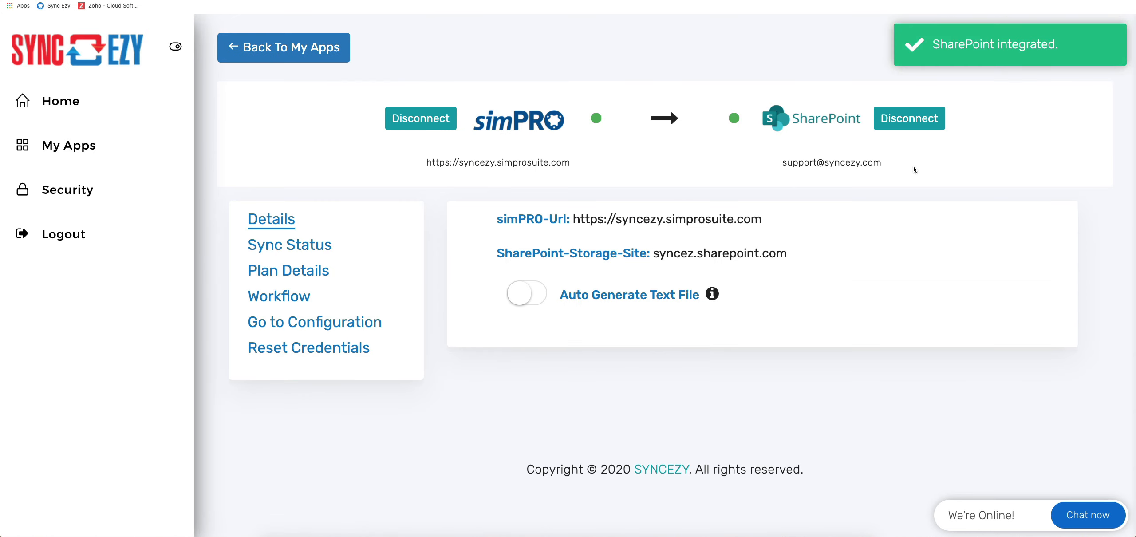
pyautogui.moveTo(603, 128)
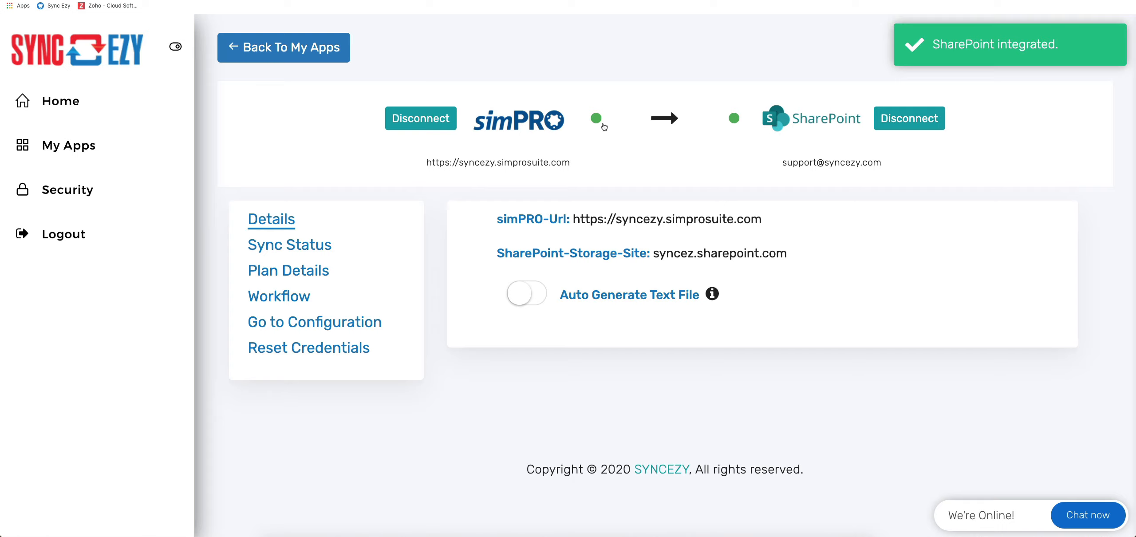
pyautogui.moveTo(720, 174)
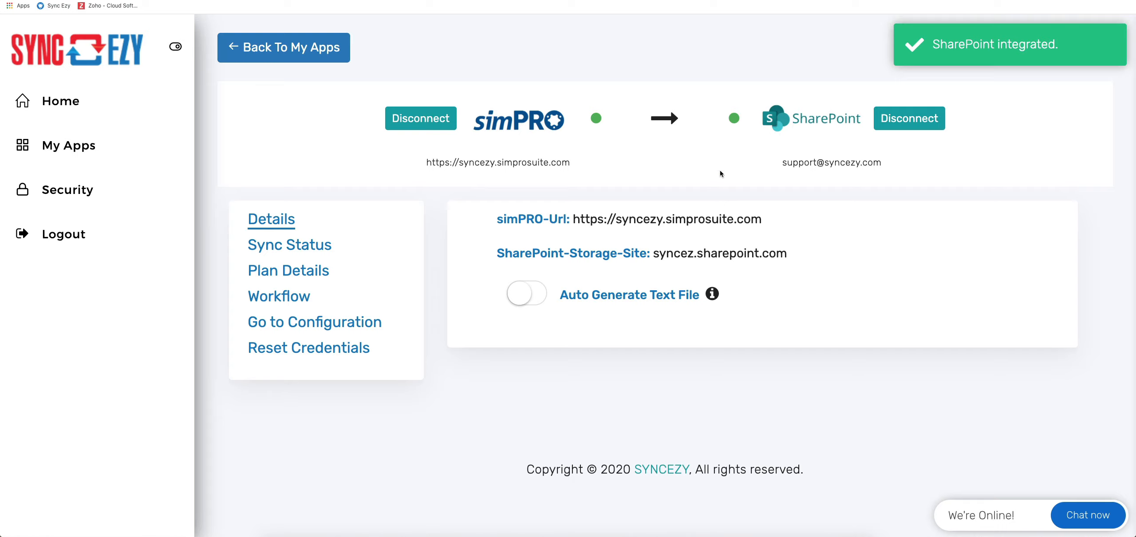
pyautogui.moveTo(550, 140)
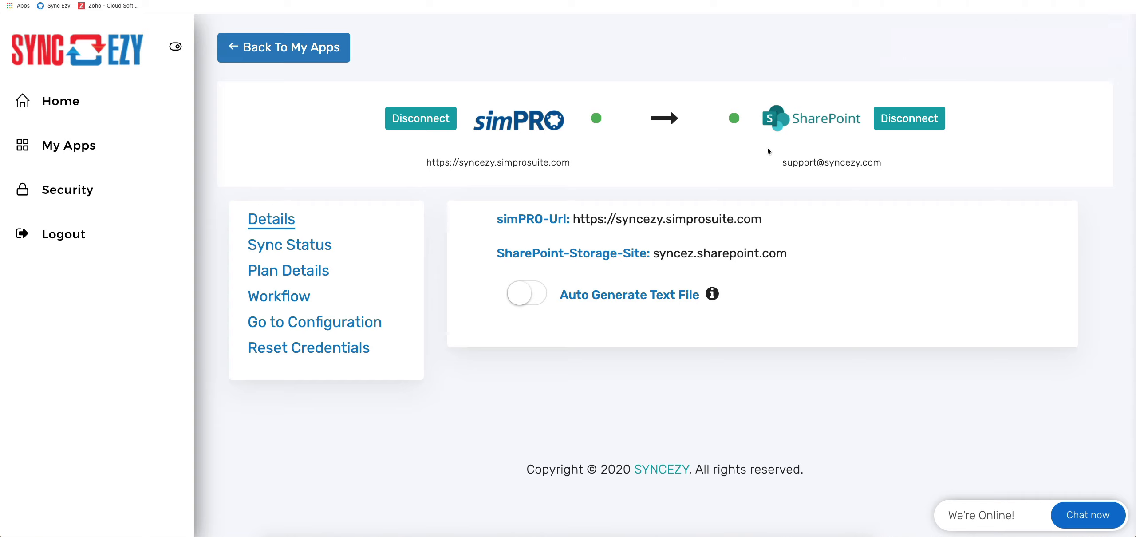
pyautogui.moveTo(739, 170)
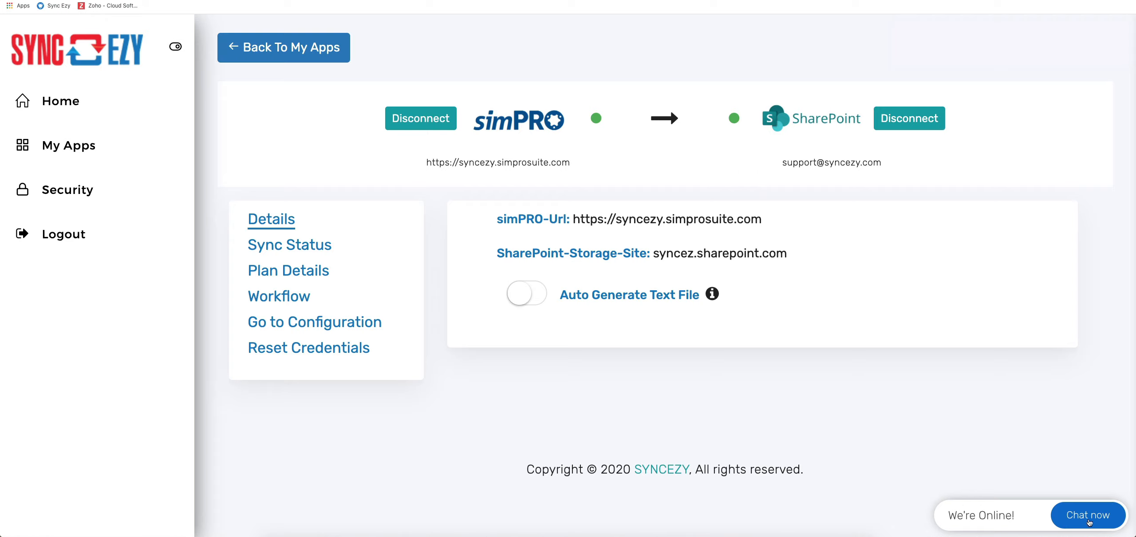
pyautogui.moveTo(853, 439)
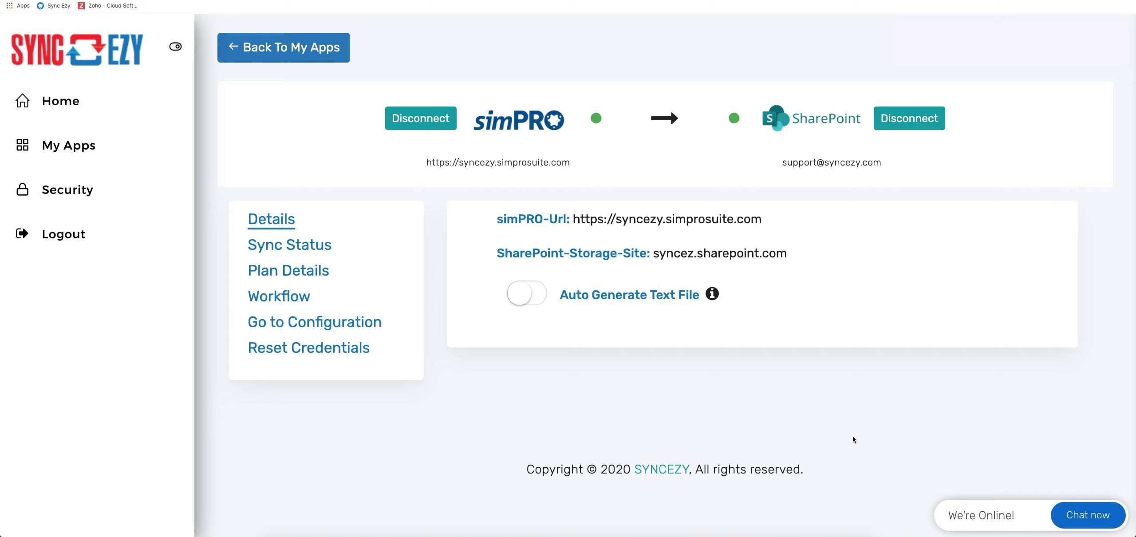
pyautogui.moveTo(857, 441)
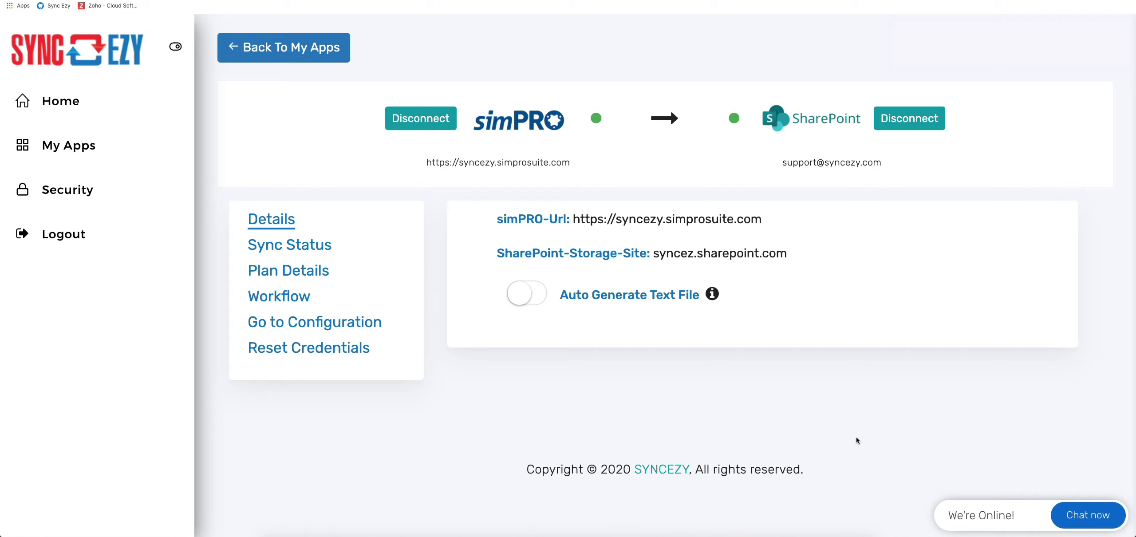